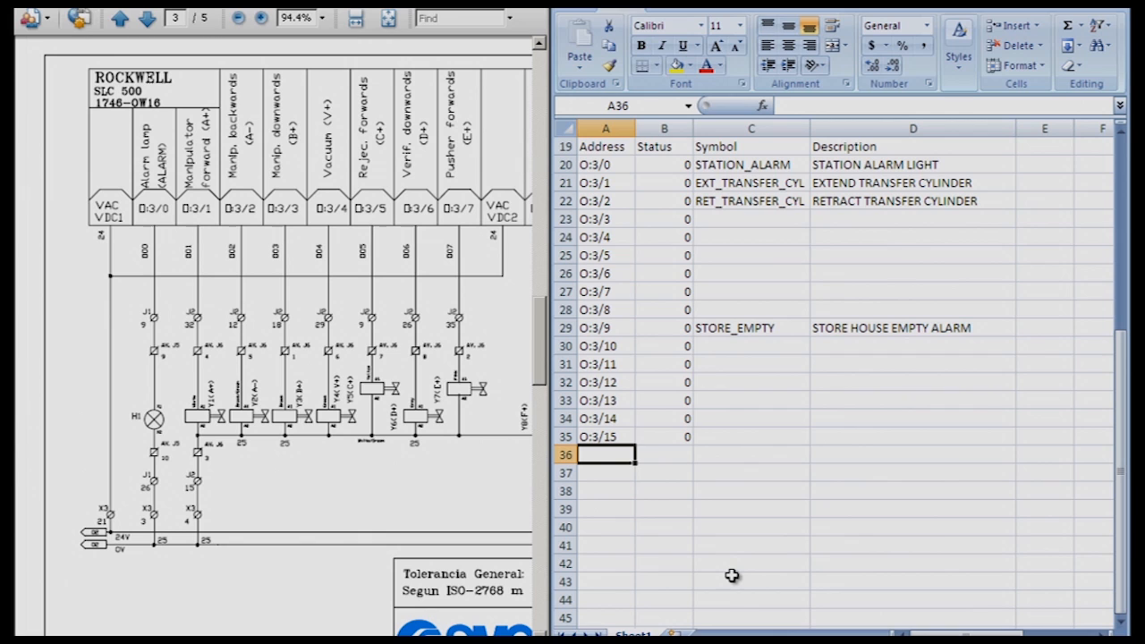
mouse_move(671, 562)
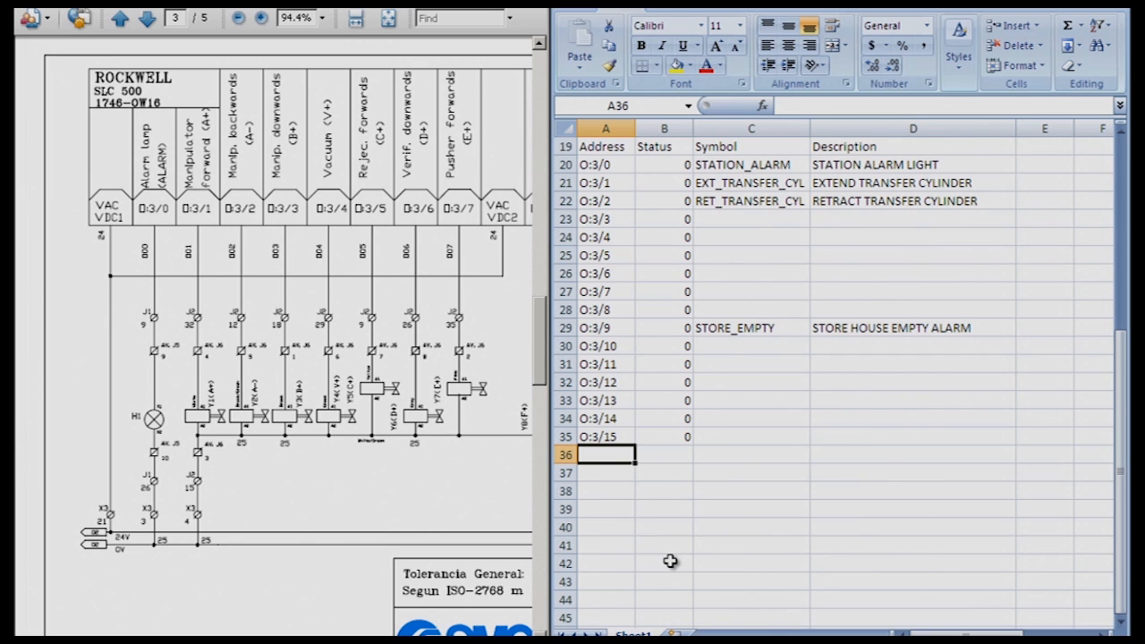
Scroll down to row 37 where the copied Address, Status, Symbol, Description header goes.
scroll(down, 3)
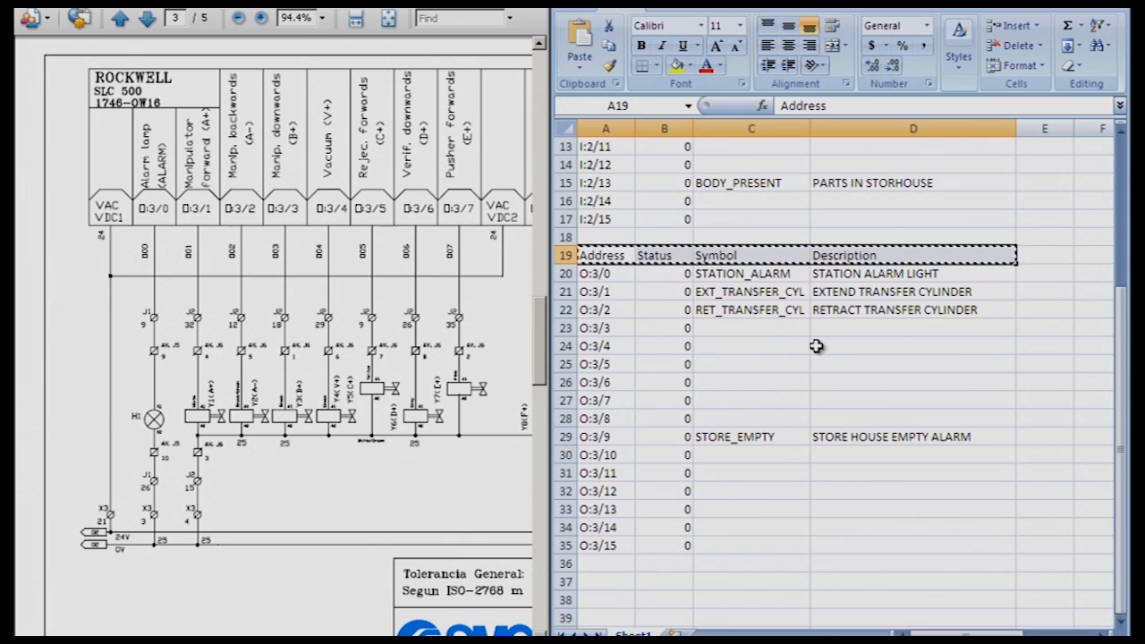
scroll(down, 3)
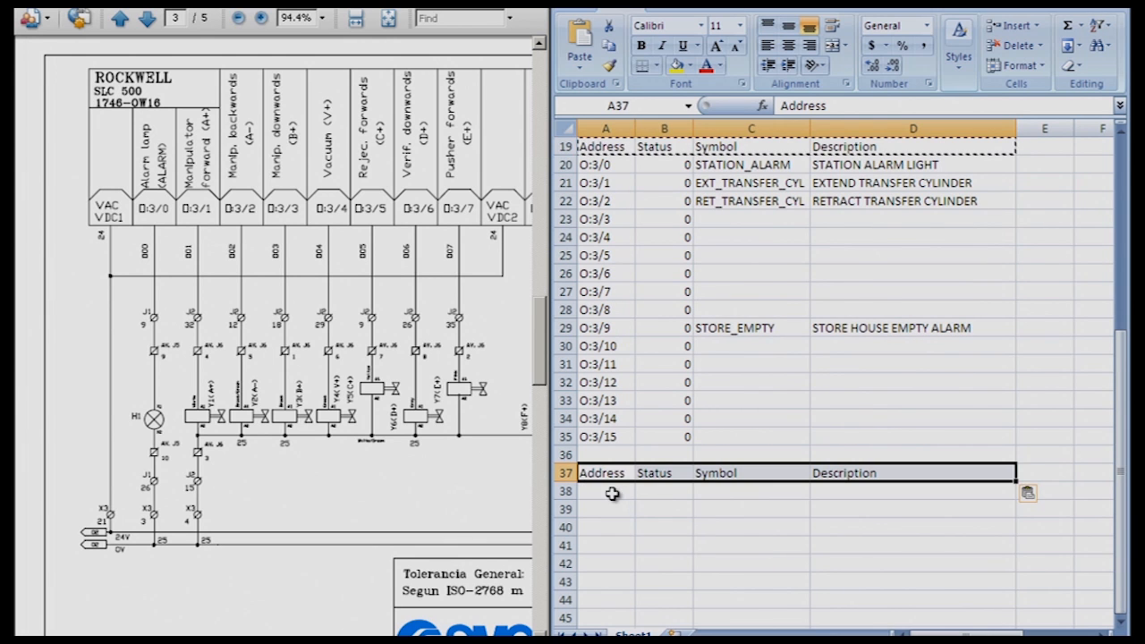
click(606, 490)
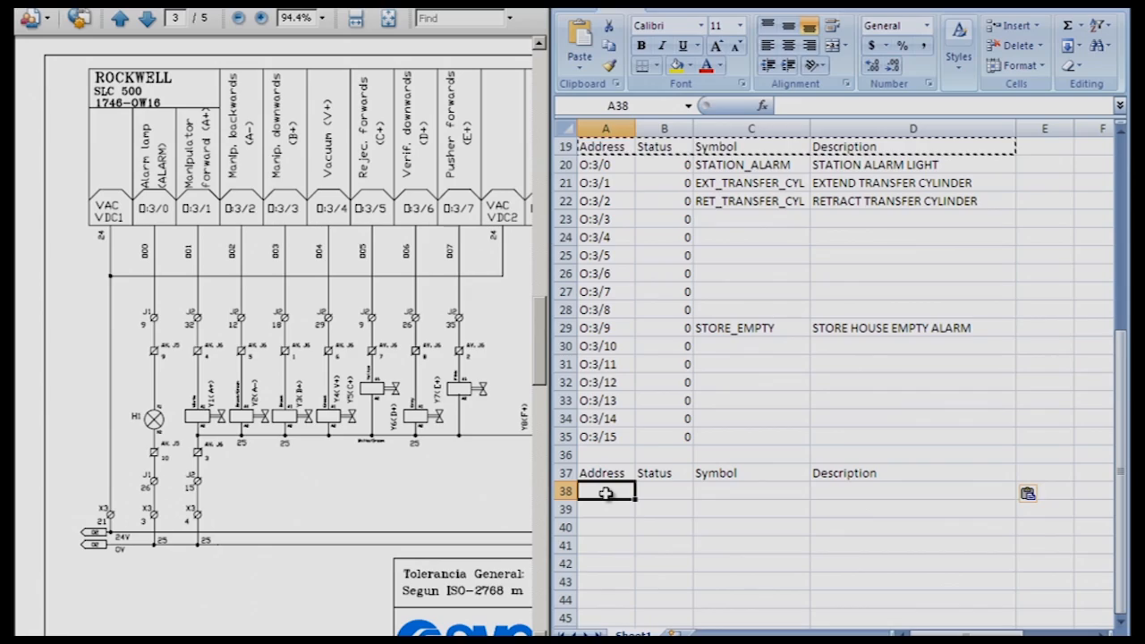
Enter B3:0/0 in A38 and fill the addresses down through B3:0/15.
text(B)
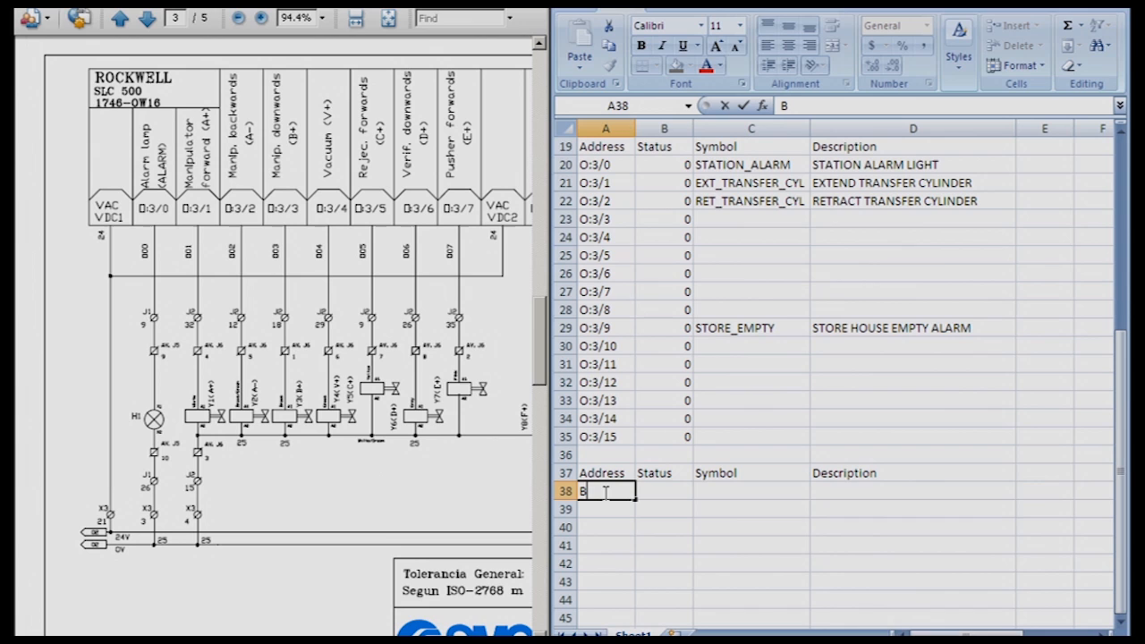
text(3)
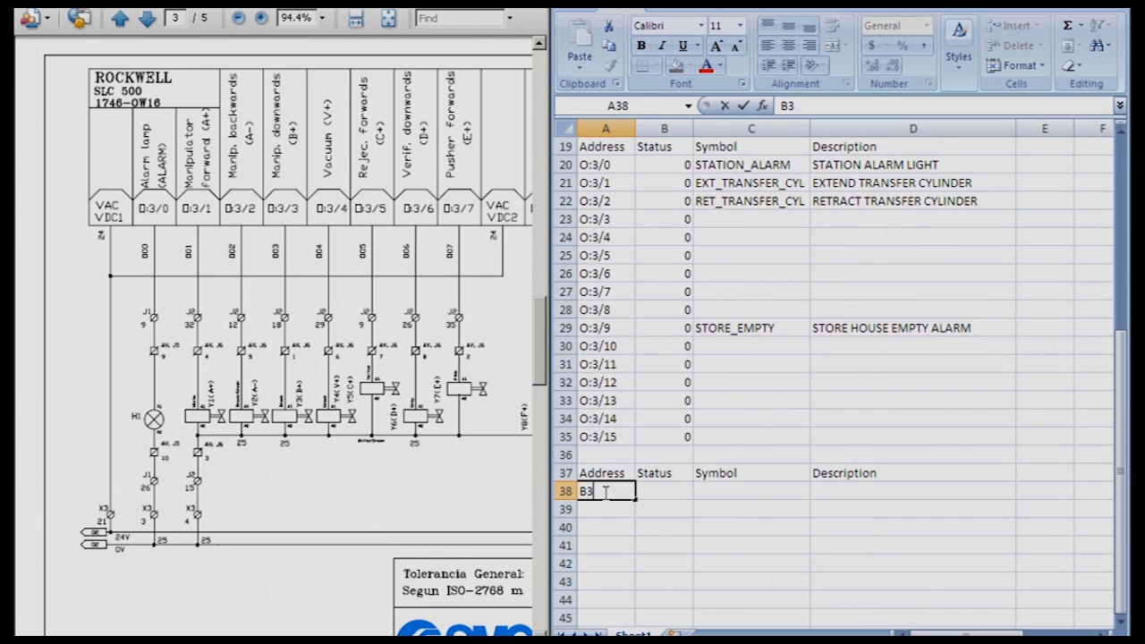
text(:0/)
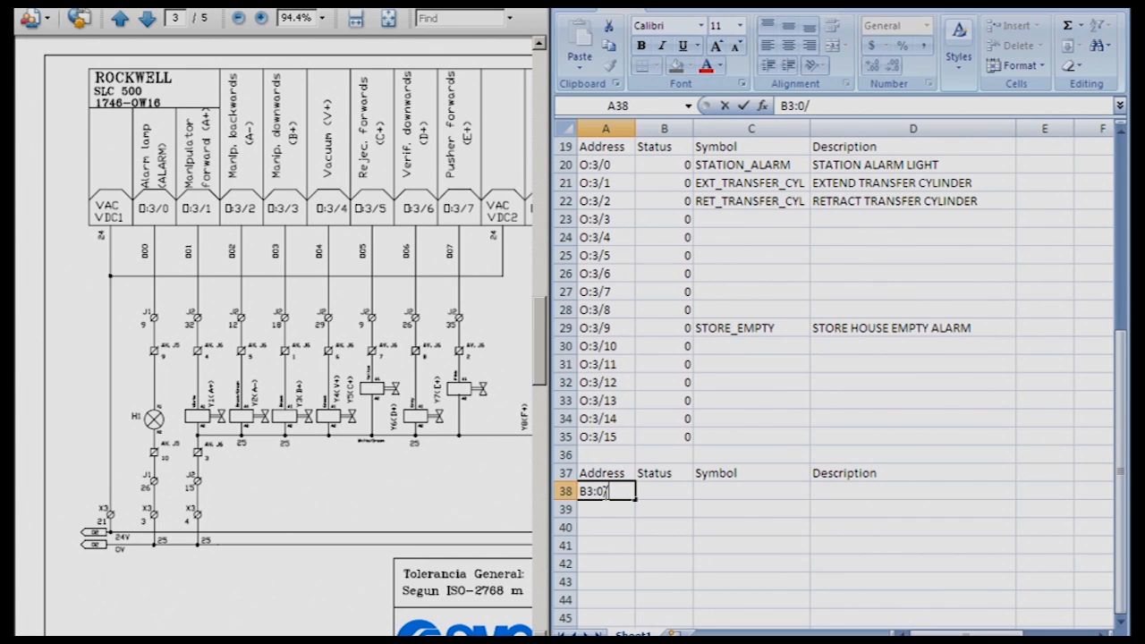
text(0)
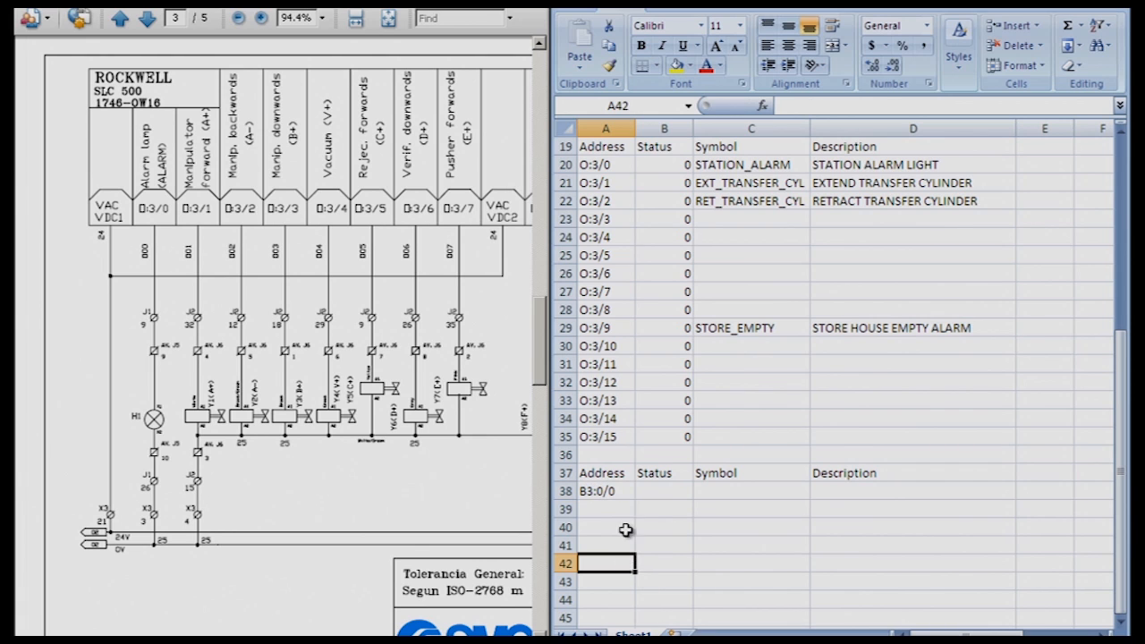
click(605, 490)
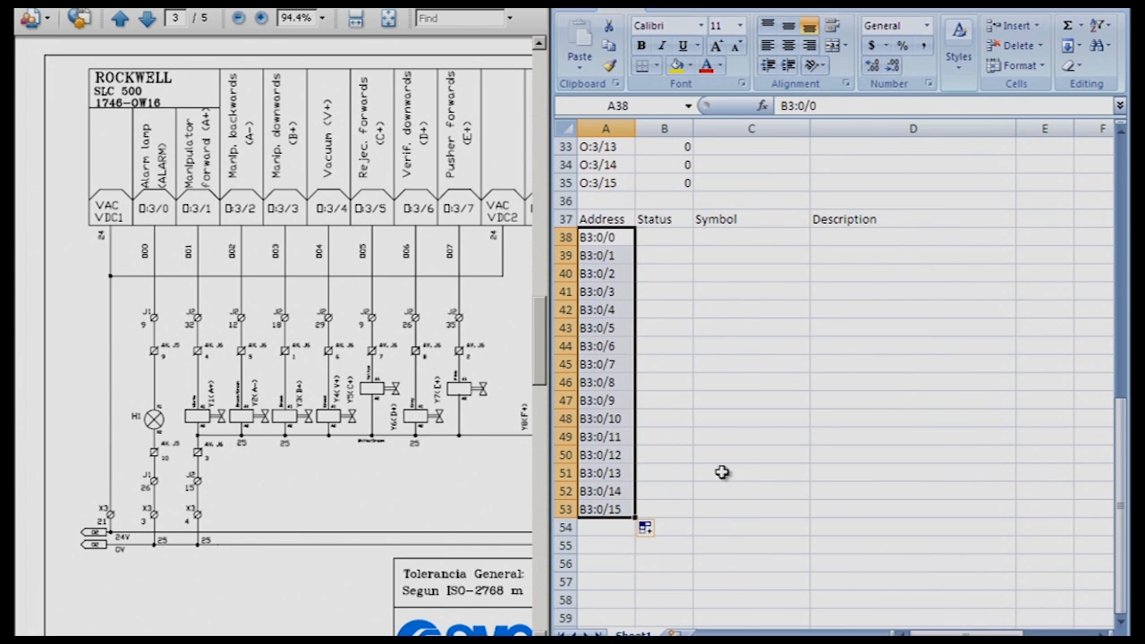
Enter 0 as the Status for bit B3:0/0.
click(664, 236)
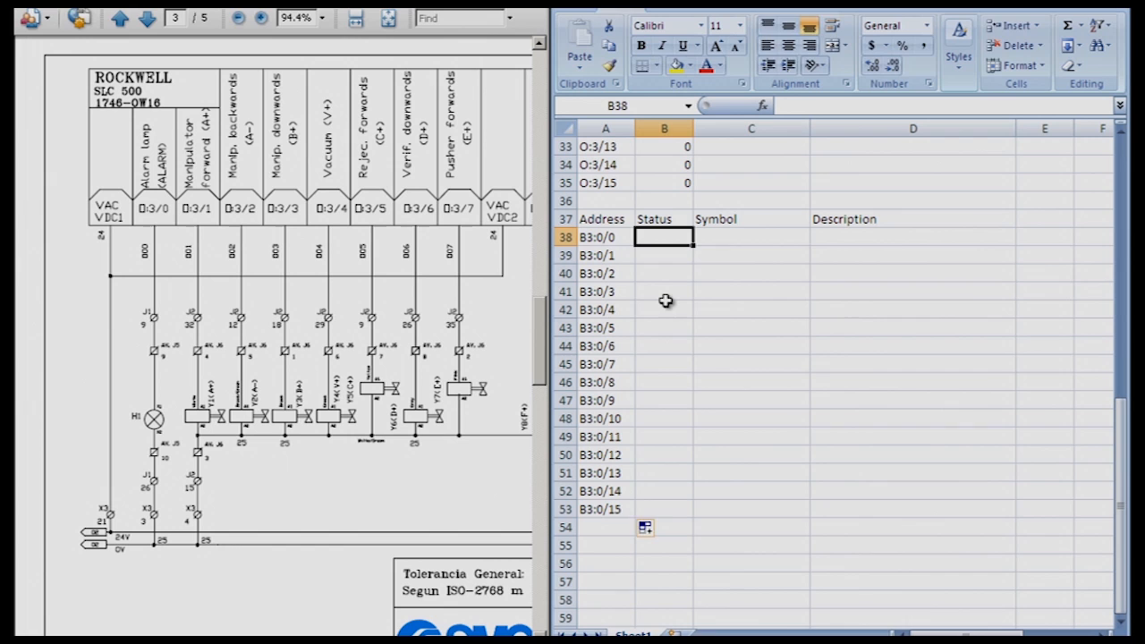
text(0)
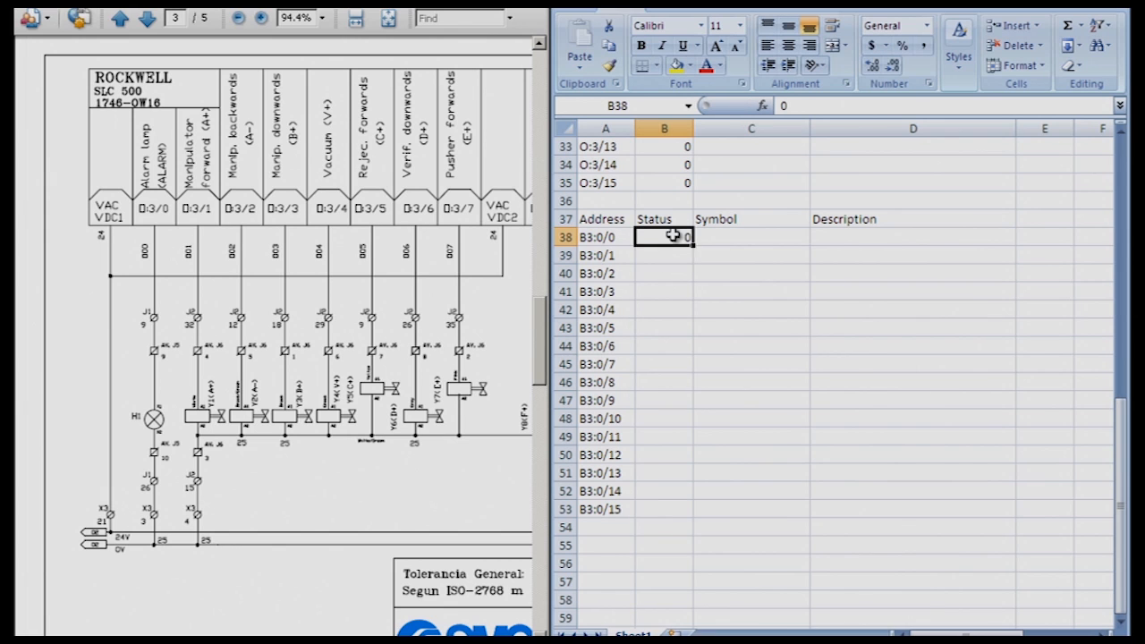
Fill the Status 0 down to all sixteen B3:0 bits.
drag(673, 236, 673, 513)
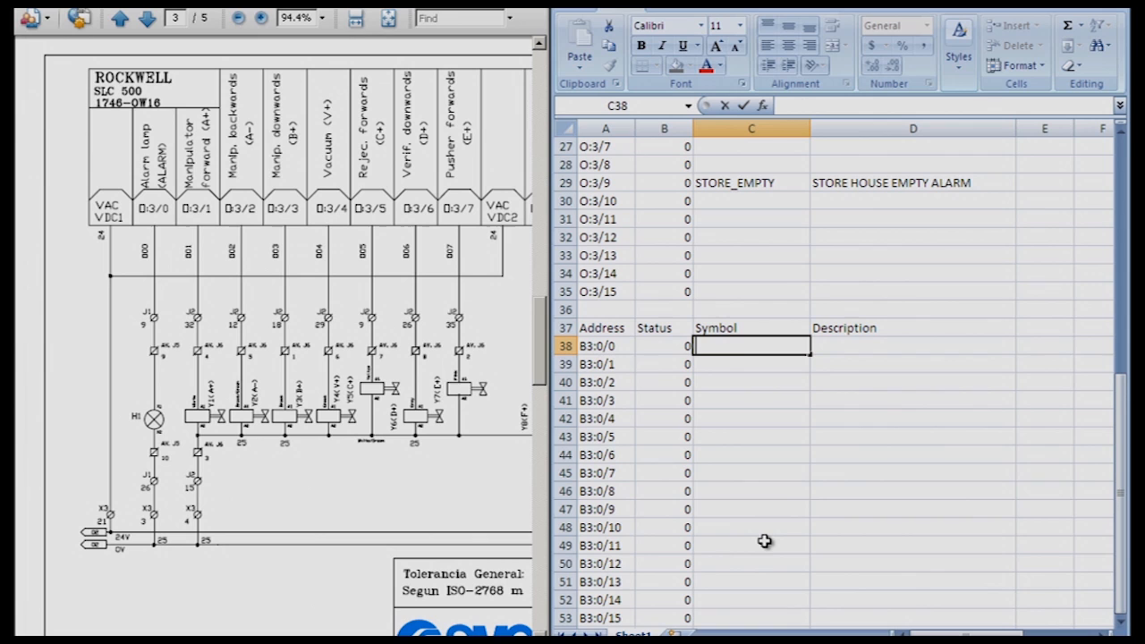
Label bit 0 with symbol BASE_CYL_RET and description BASE CYLINDER RETRACTED.
text(BASE_)
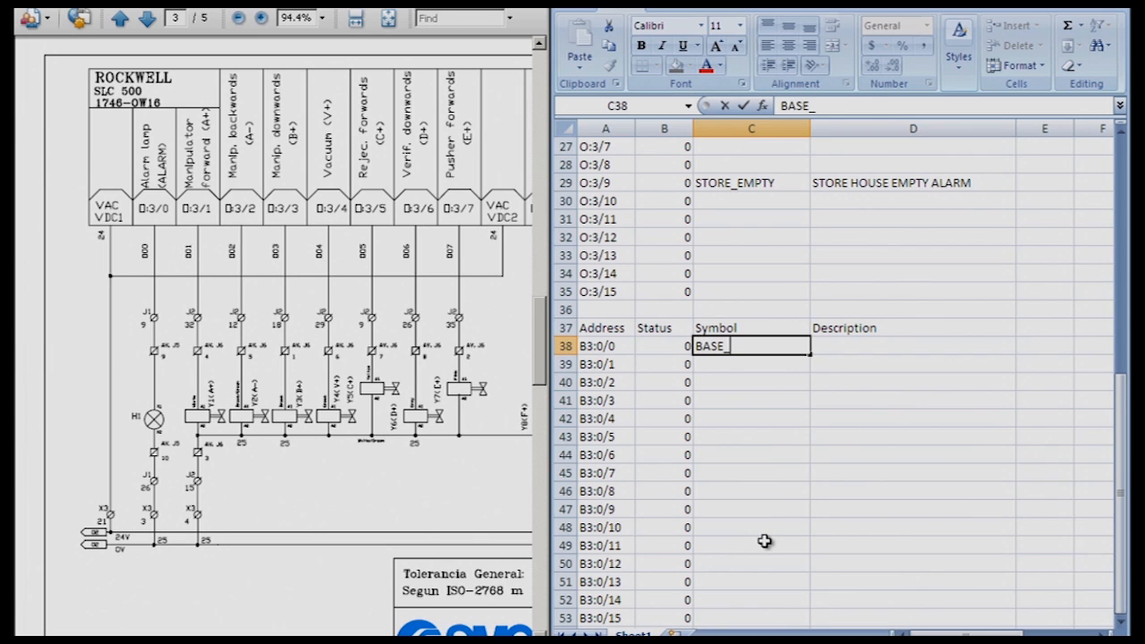
text(CYL)
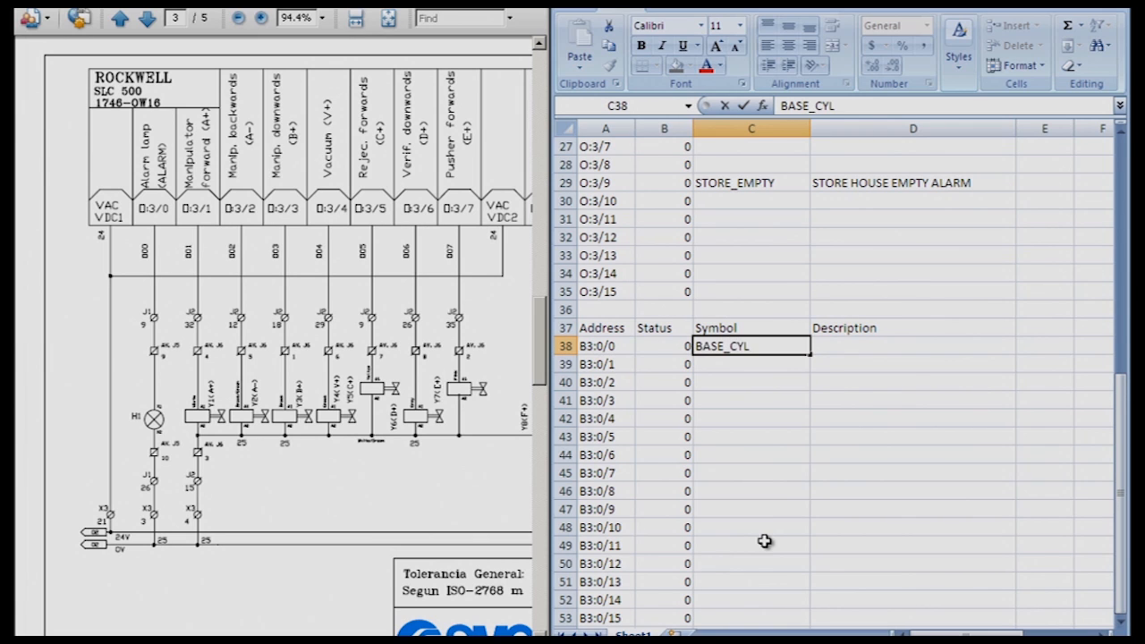
text(_RE)
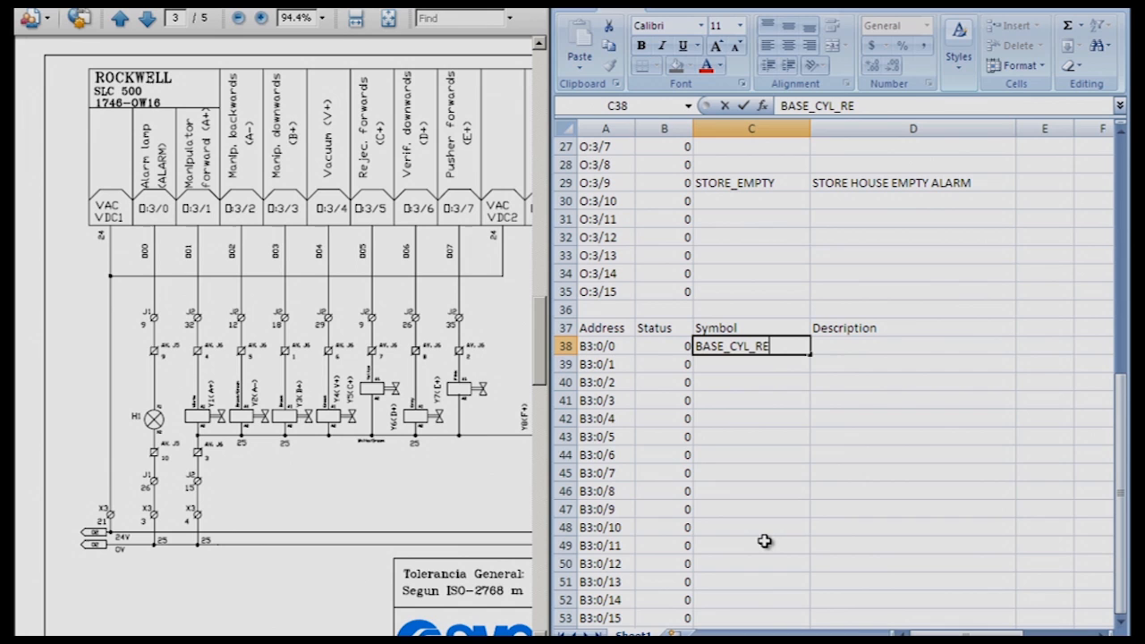
text(BASE CYLINDE)
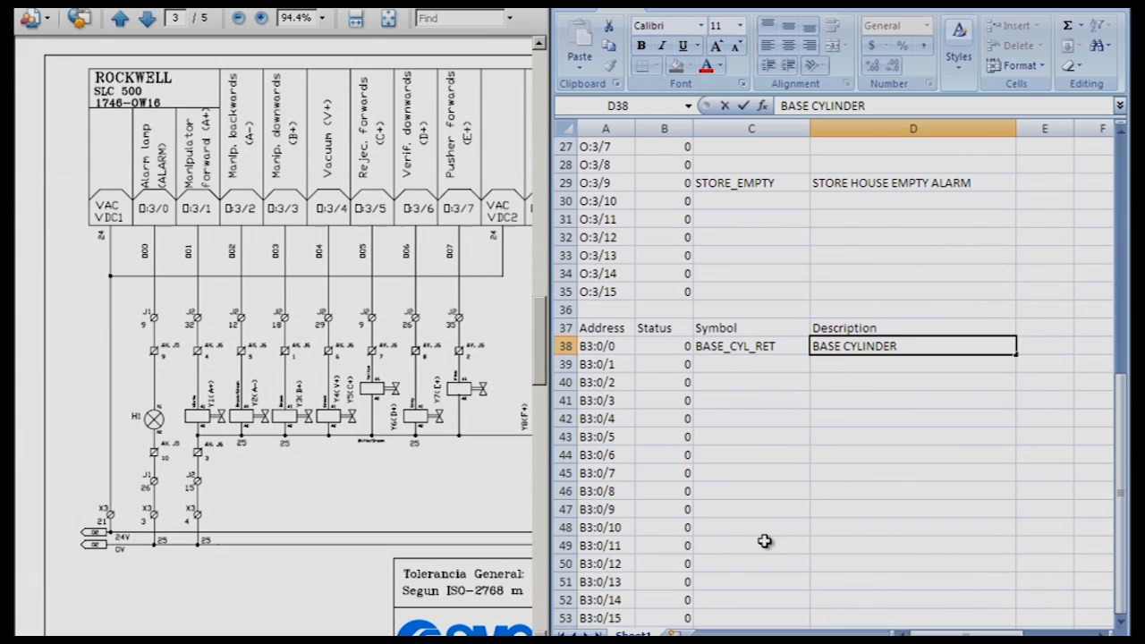
text(RETRACTED)
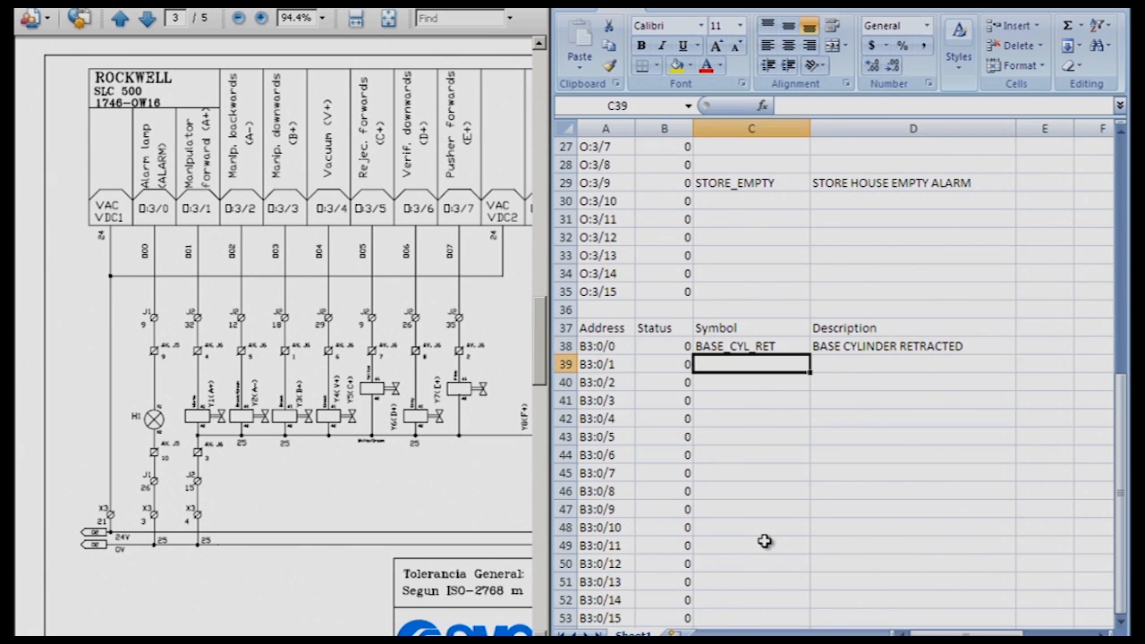
mouse_move(622, 369)
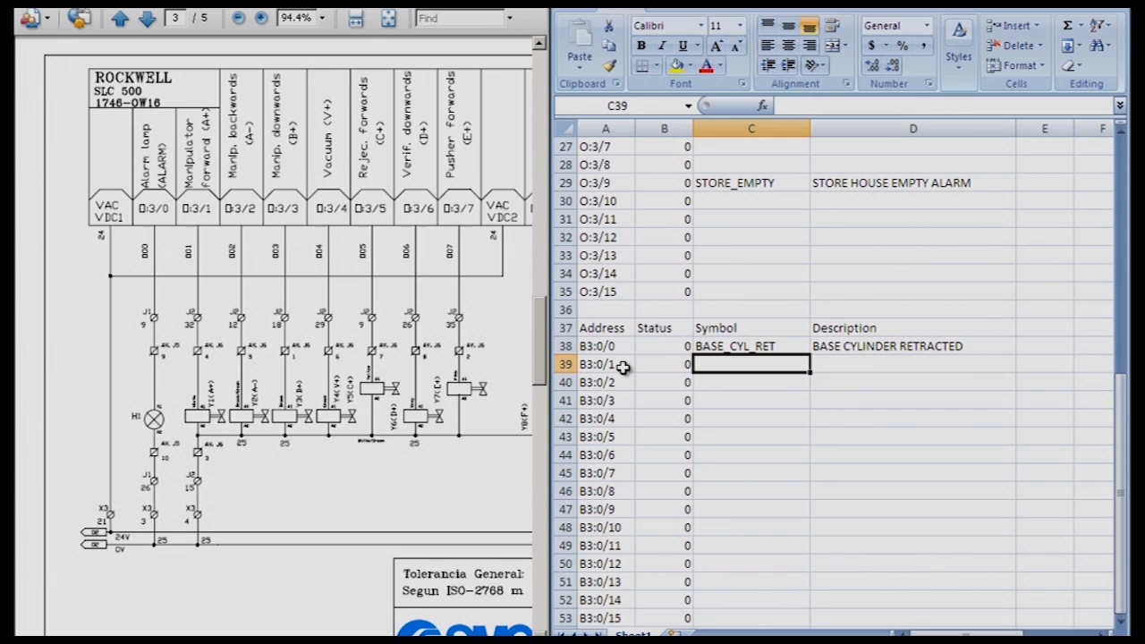
mouse_move(734, 368)
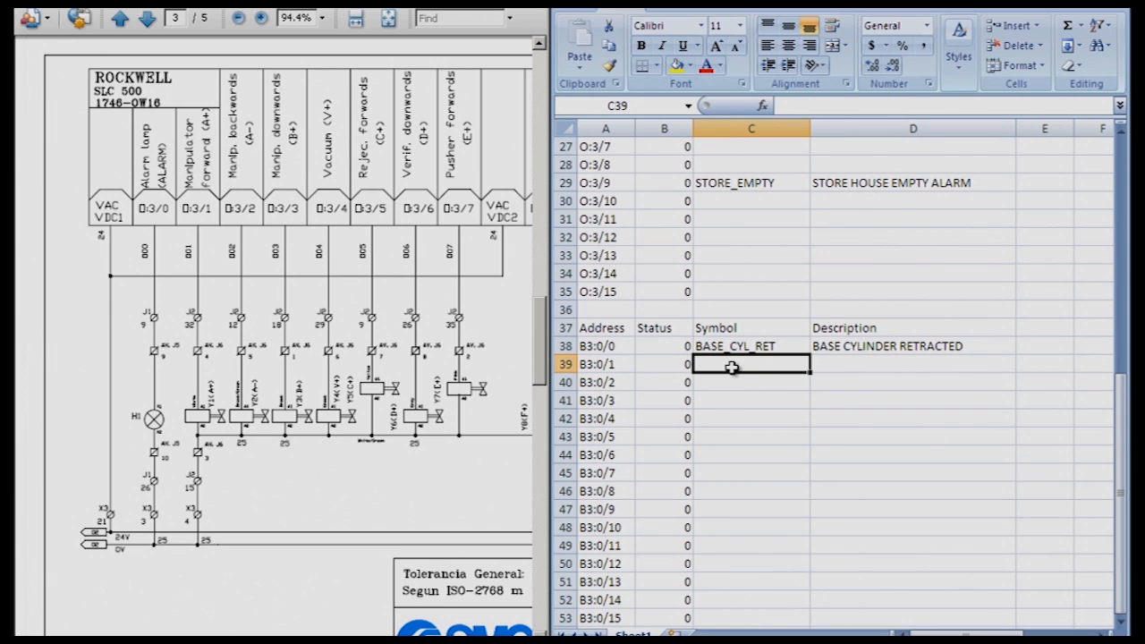
Enter symbol BASE_CYL_EXT and description BASE CYLINDER EXTENDED for bit B3:0/1.
text(BASE_CYL_RET)
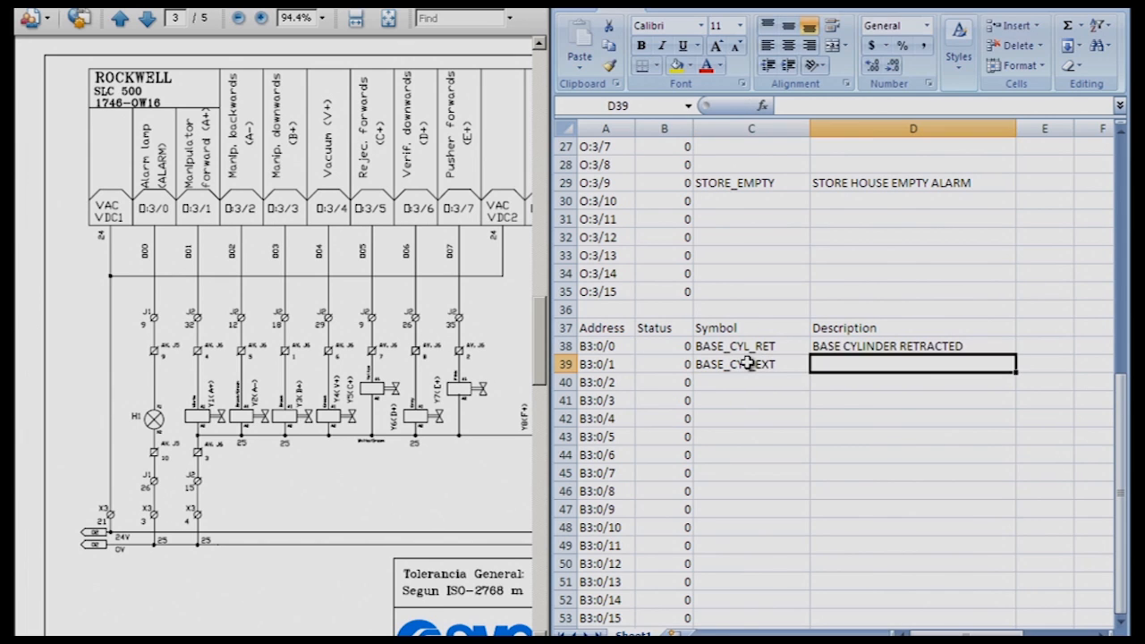
text(BASE CYLINDER RETRACTED)
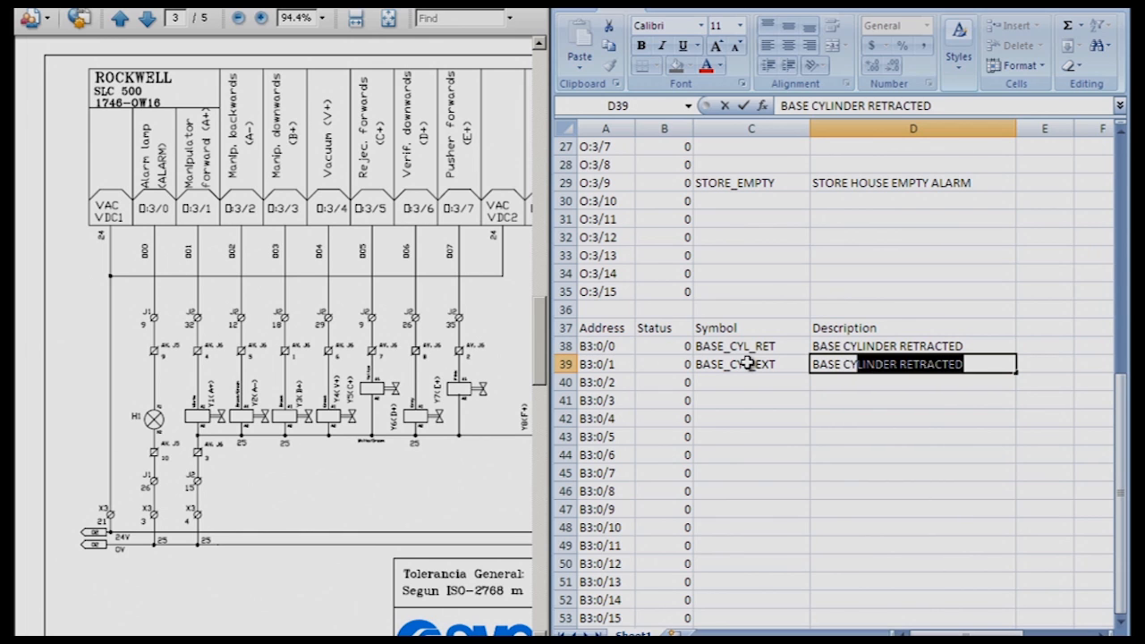
text(BASE CYLINDER EXTENDED)
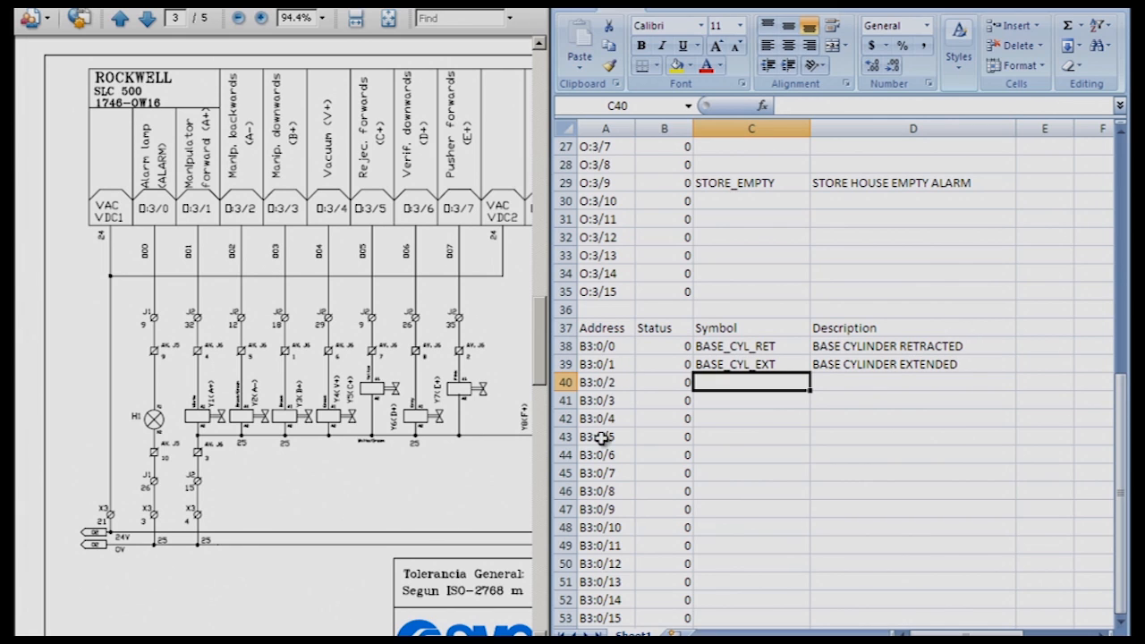
mouse_move(601, 383)
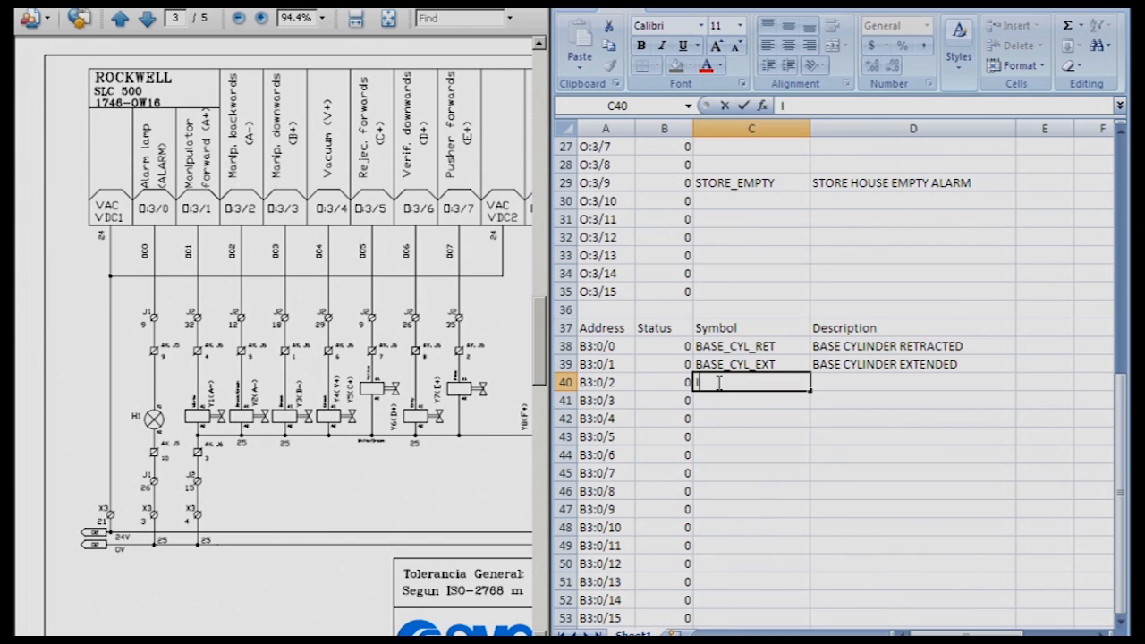
Enter the symbol INSP_CYL_RET for bit B3:0/2, trimming INSPECTION to INSP.
text(INSPECTION)
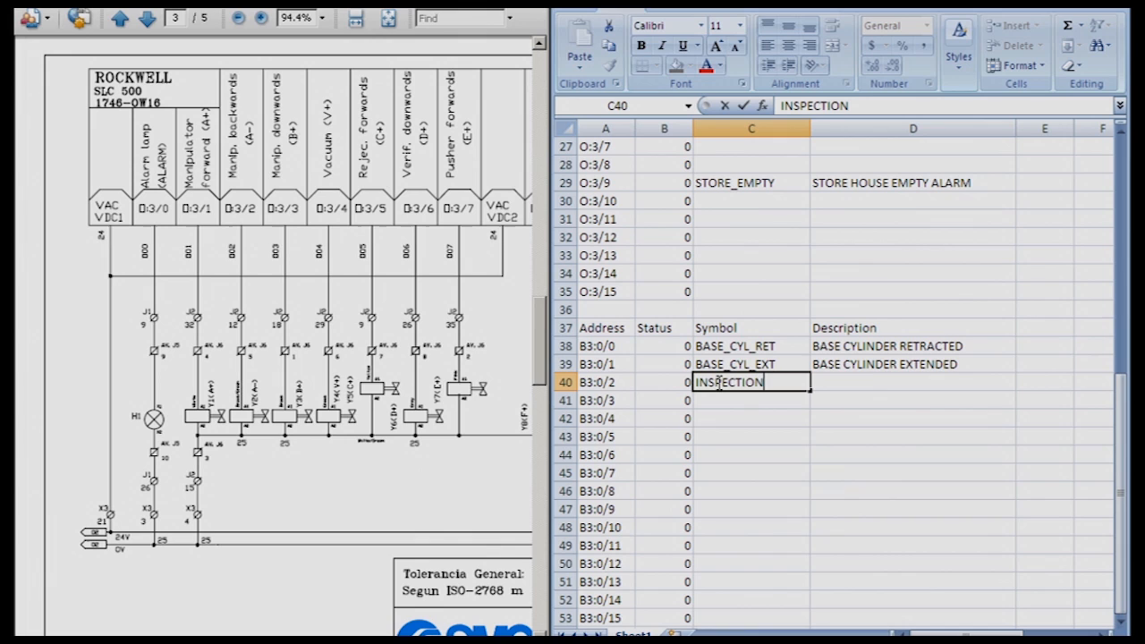
key(Backspace)
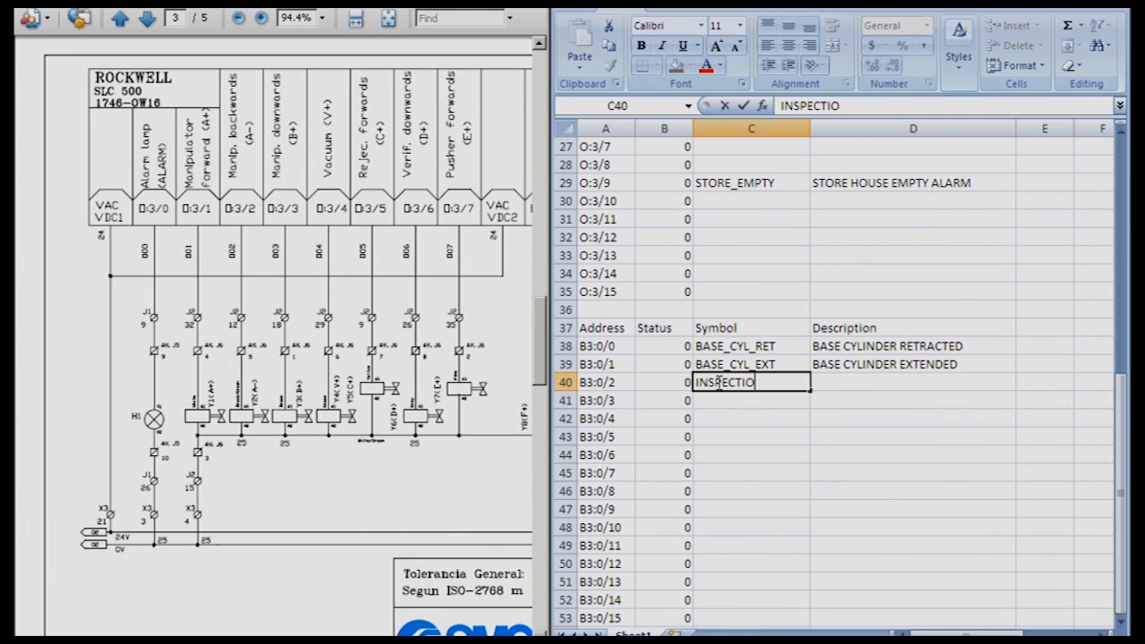
key(BackSpace)
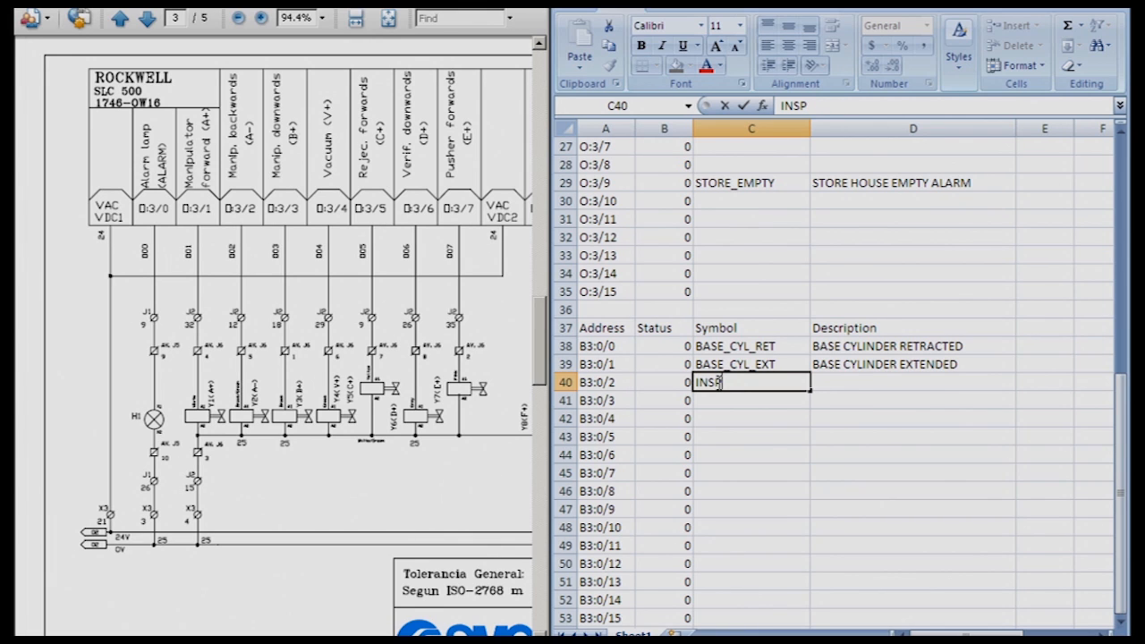
text(_CYL_)
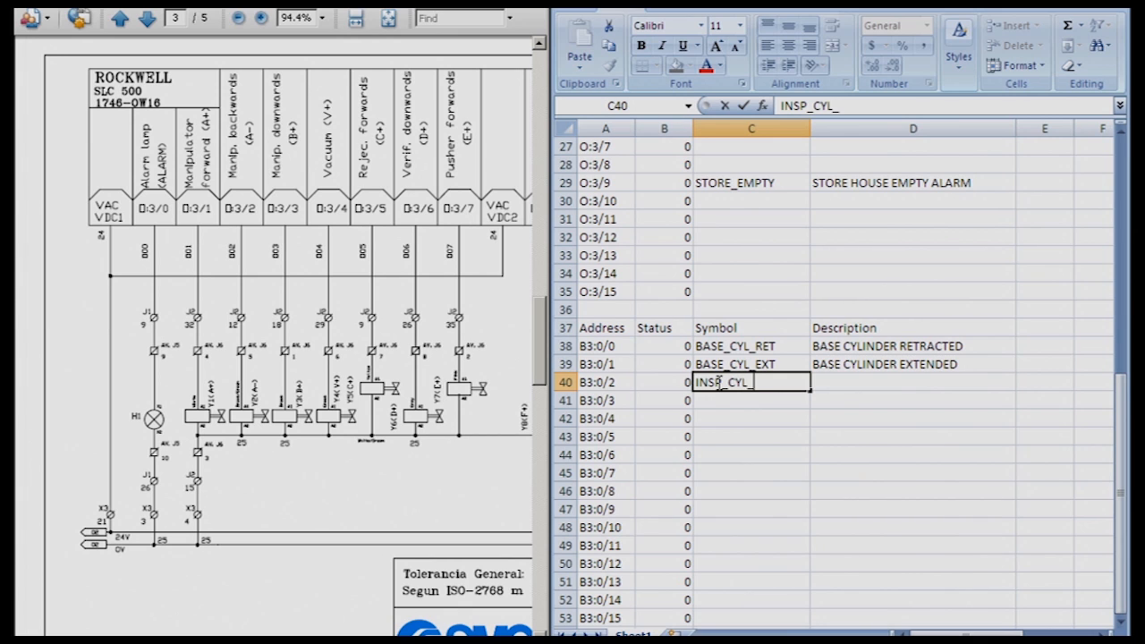
text(RET)
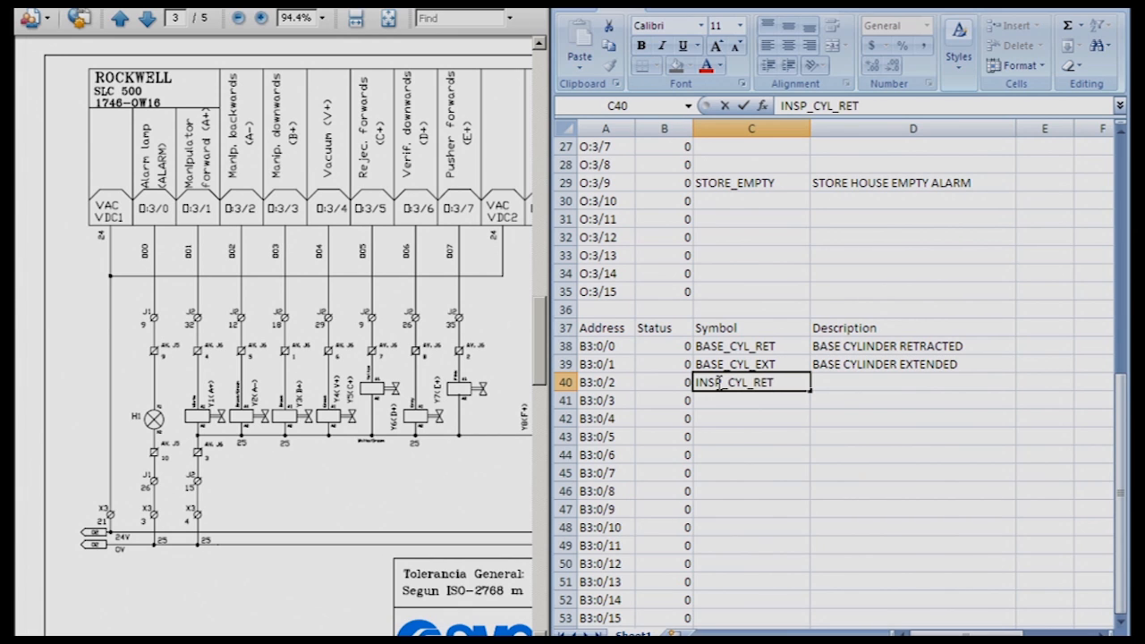
Enter the description INSPECTION CYLINDER RETRACTED for bit B3:0/2.
text(INSPECTION CY)
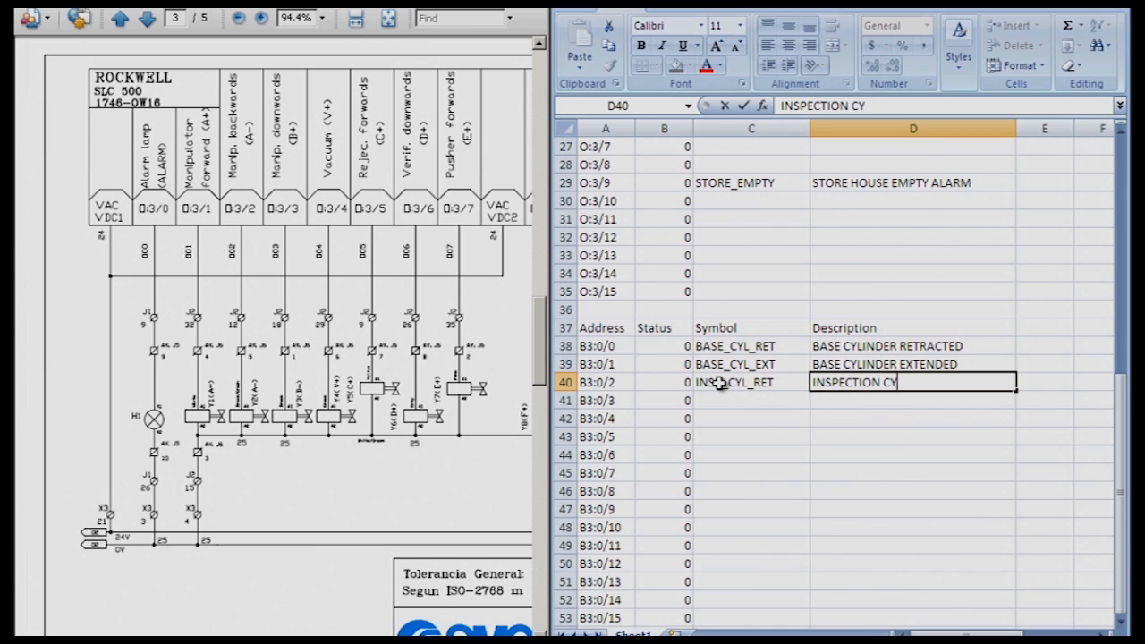
text(LINDER)
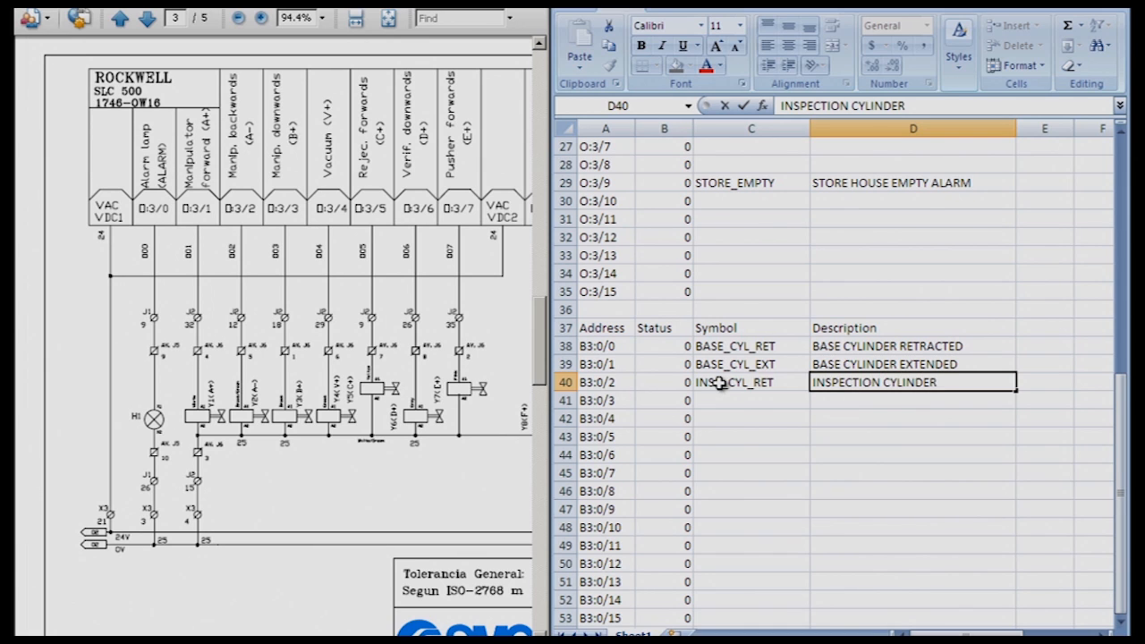
text(RETRACTED)
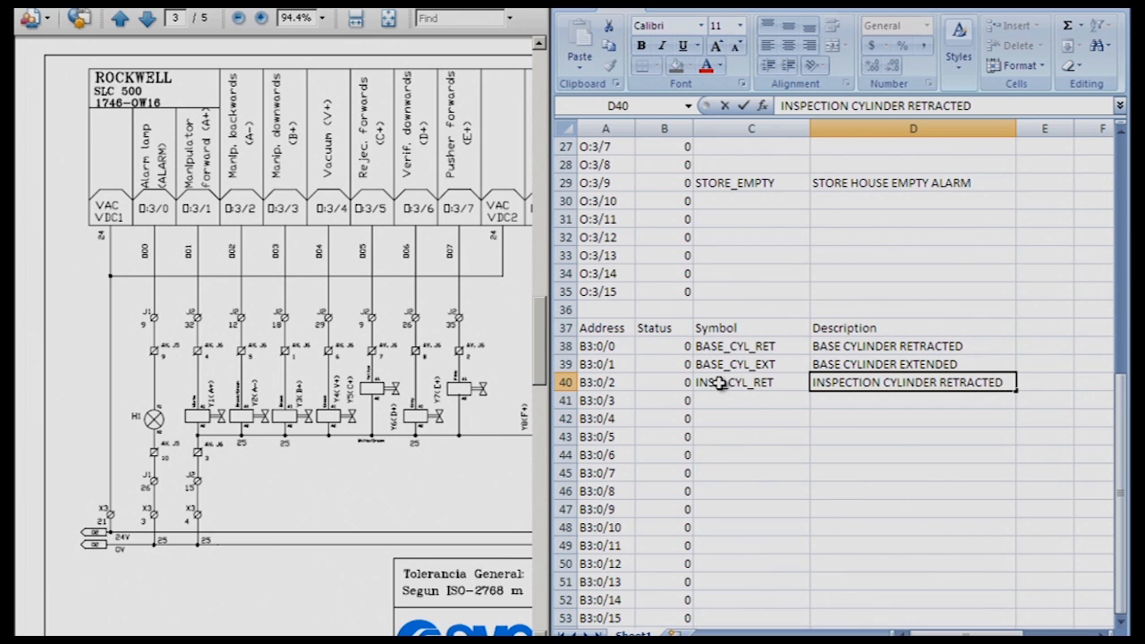
click(749, 401)
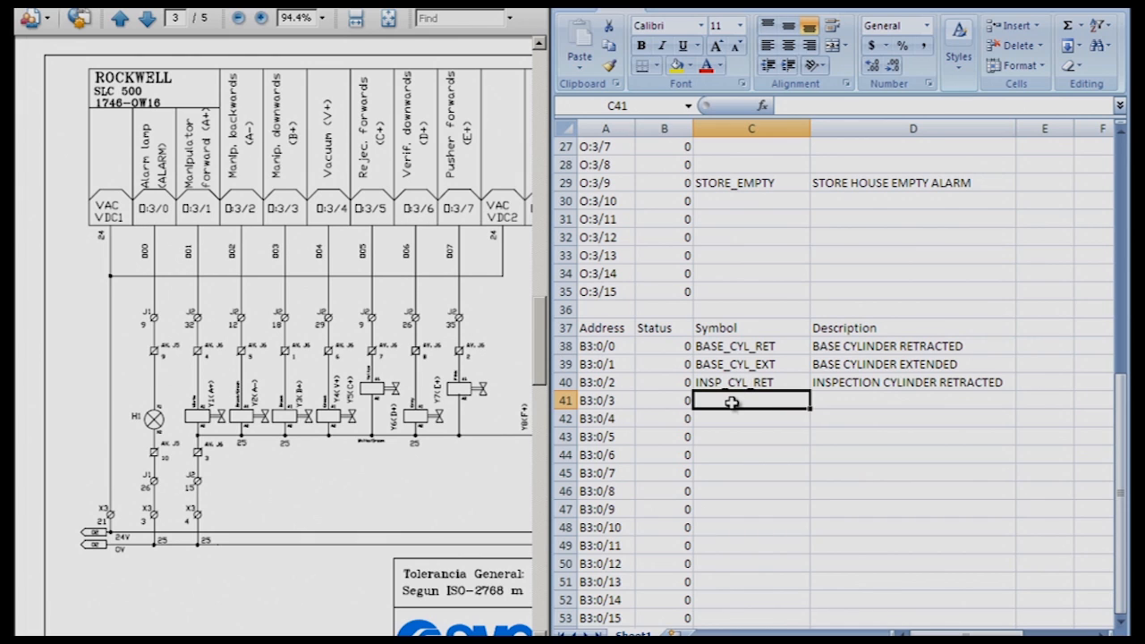
Enter the symbol INSP_CYL_EXT for bit B3:0/3 in C41.
double_click(750, 401)
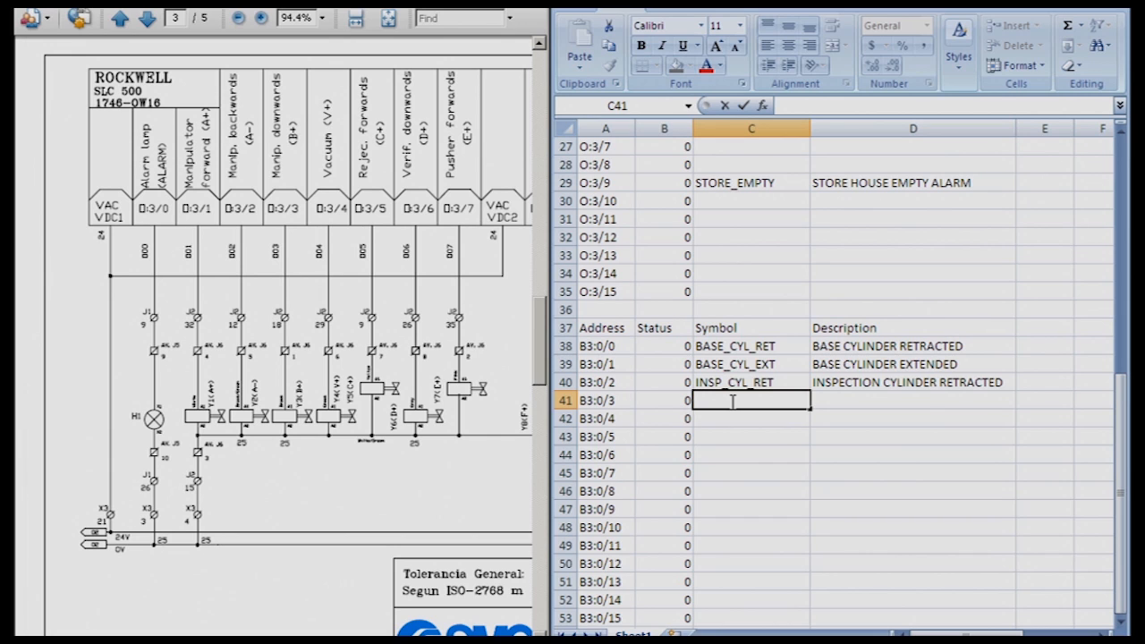
text(INSP_CYL_RET)
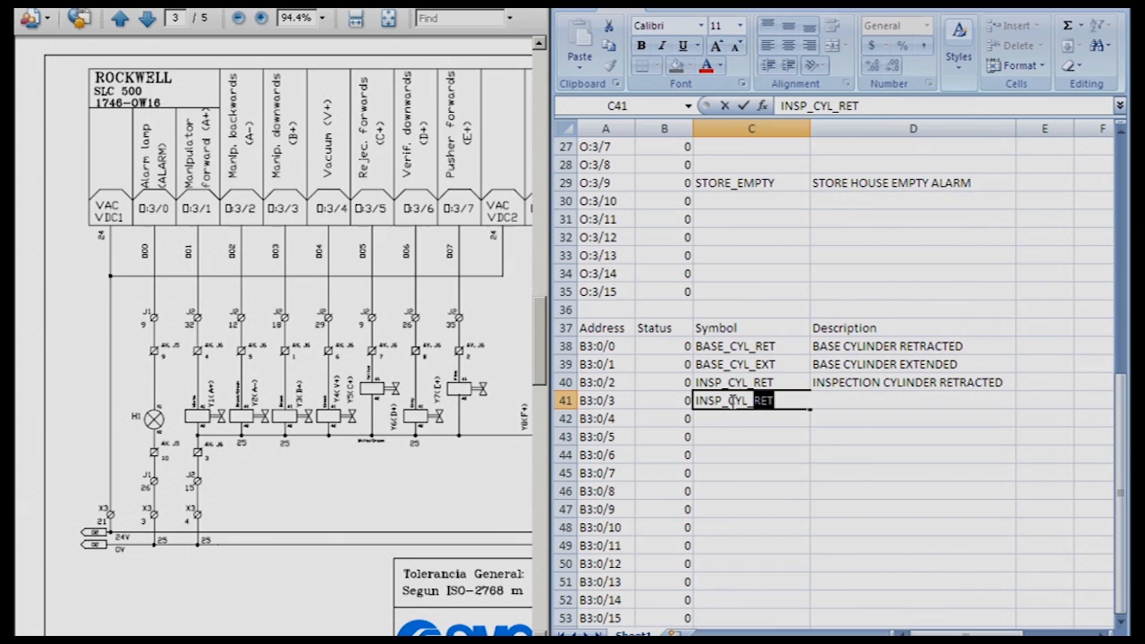
text(INSP_CYL_EXT)
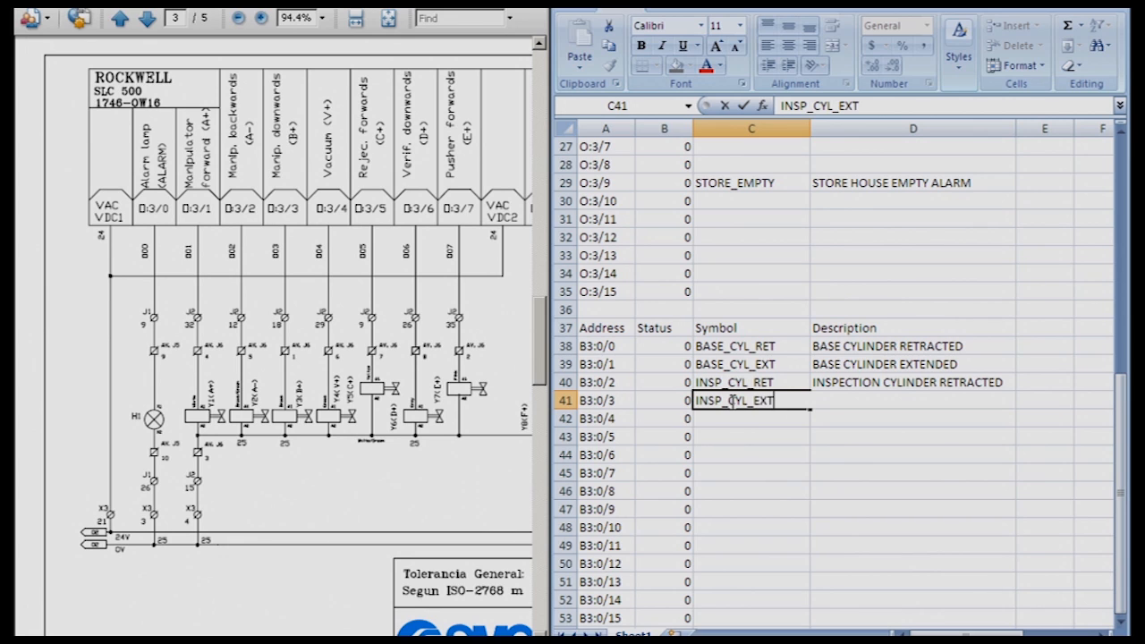
Complete the description INSPECTION CYLINDER EXTENDED for bit B3:0/3 in D41.
click(913, 401)
text(INSPECTION CYLINDER EX)
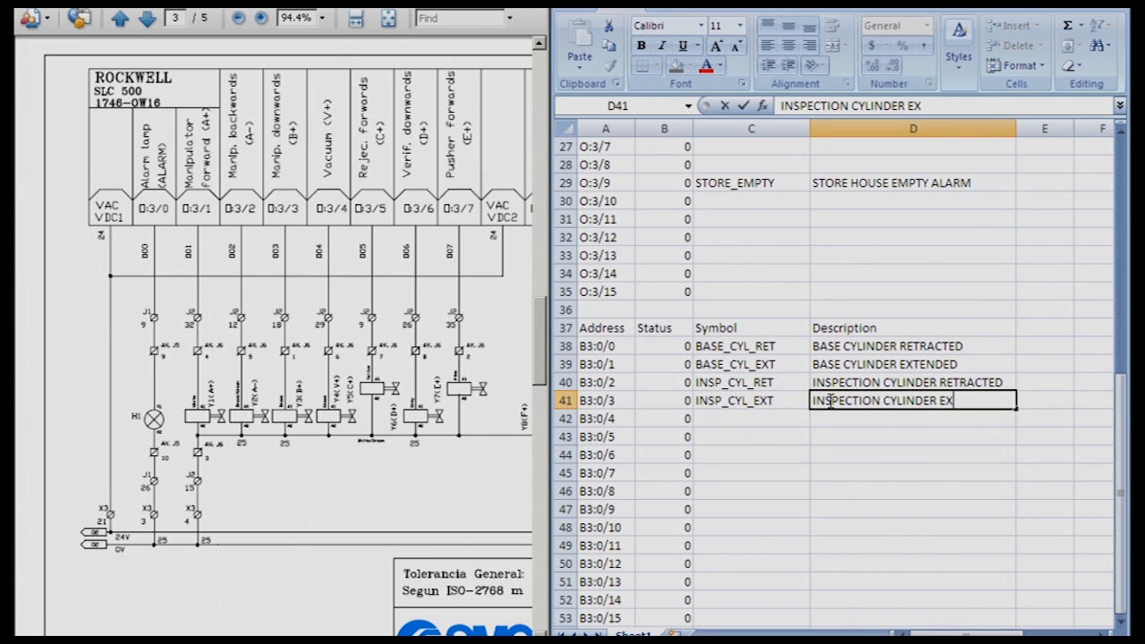
text(TENDED)
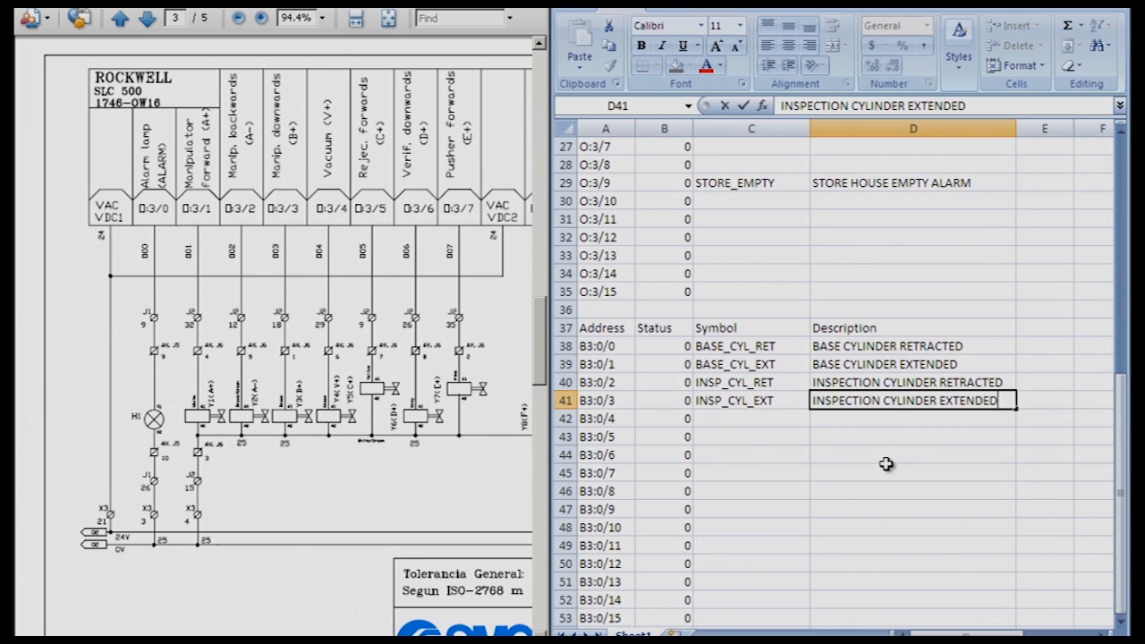
click(752, 418)
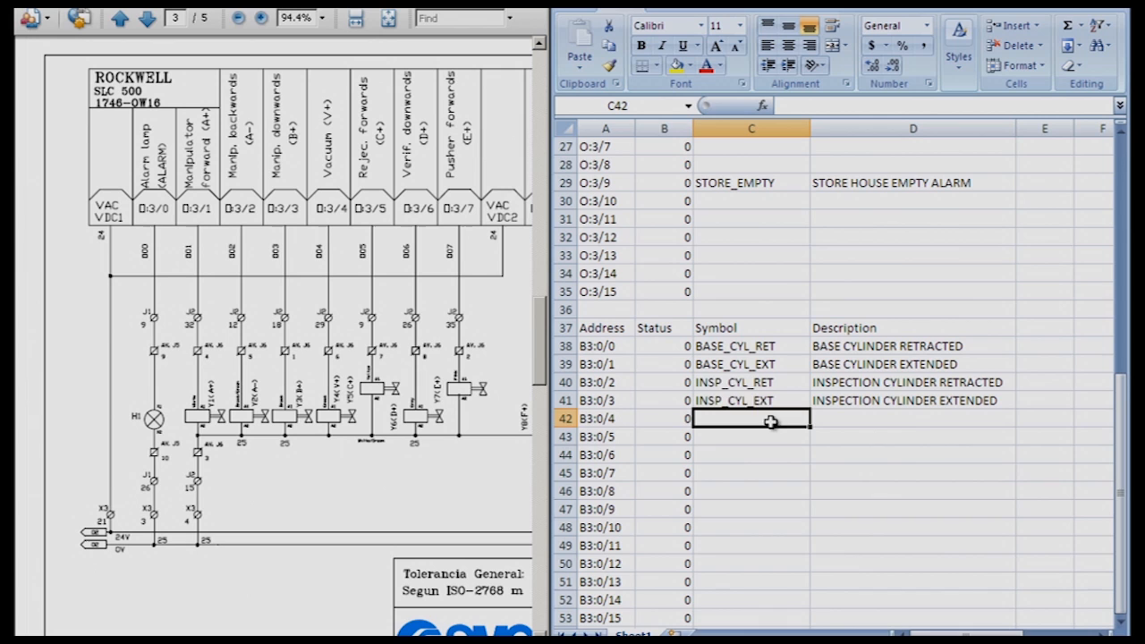
mouse_move(644, 429)
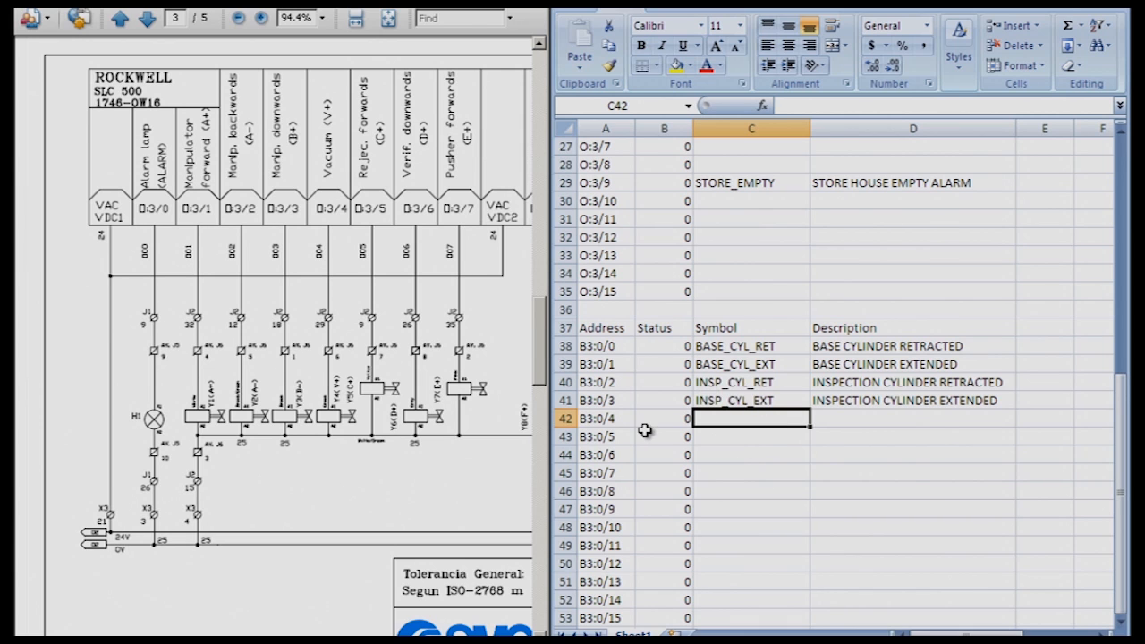
scroll(down, 3)
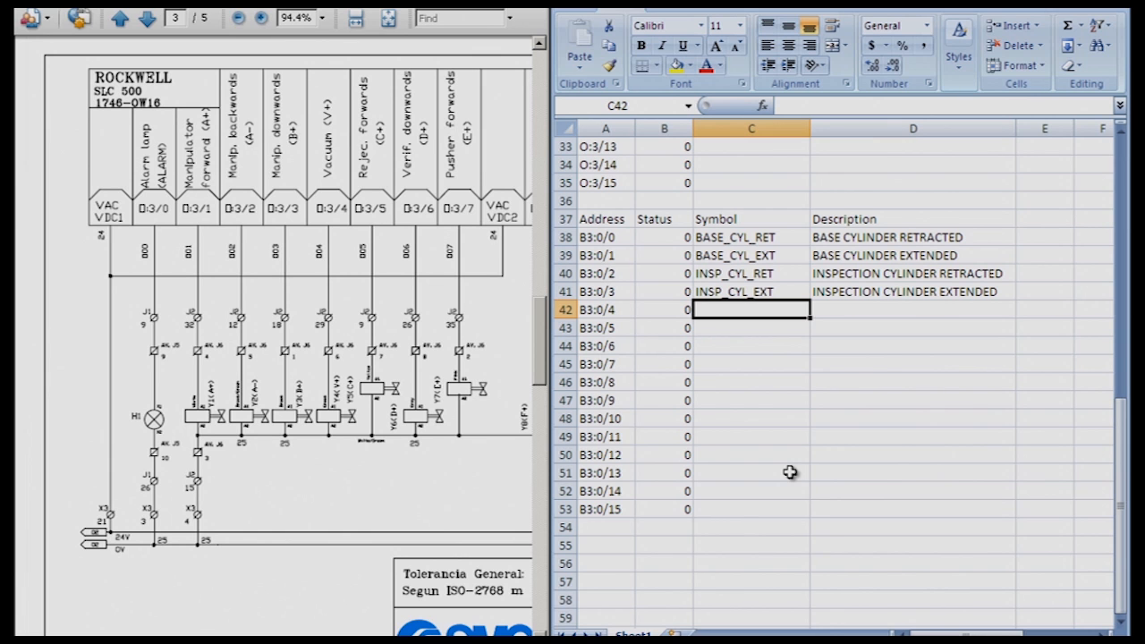
mouse_move(815, 509)
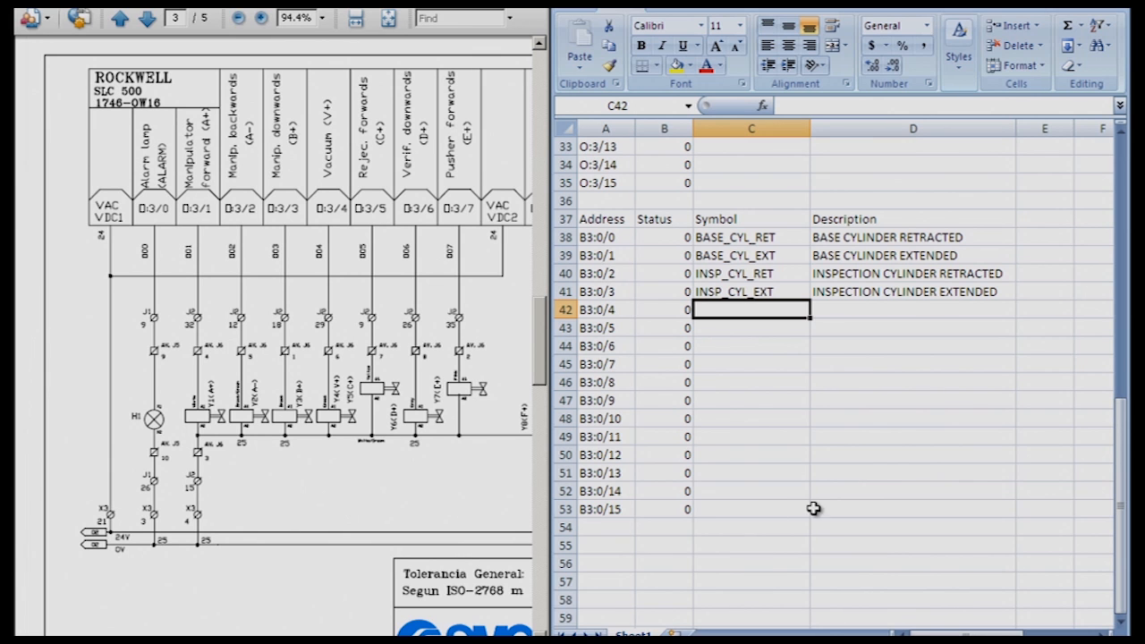